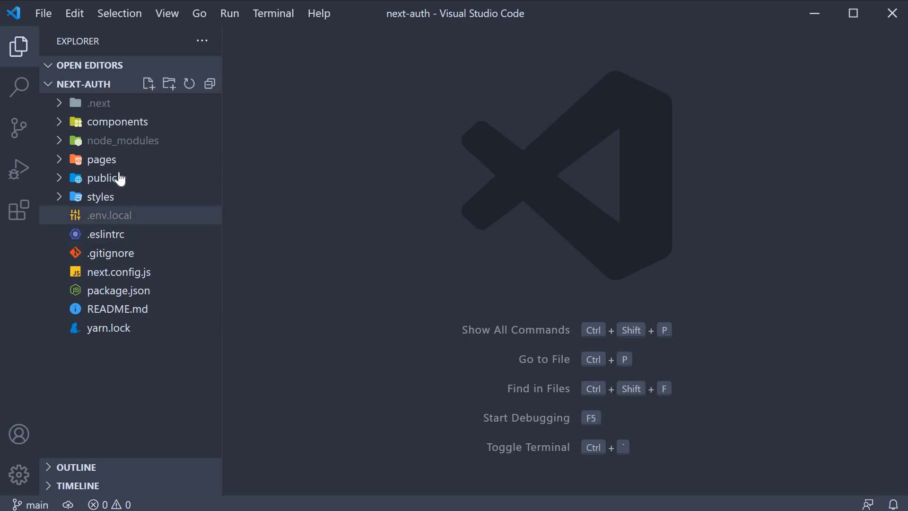
# - Create test-session.js inside pages/api via the Explorer's New File action
pyautogui.click(101, 159)
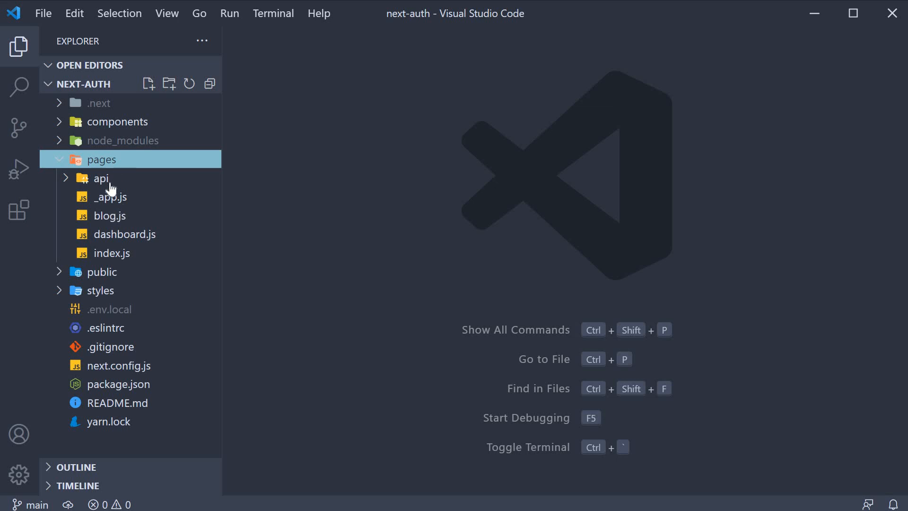
pyautogui.click(101, 178)
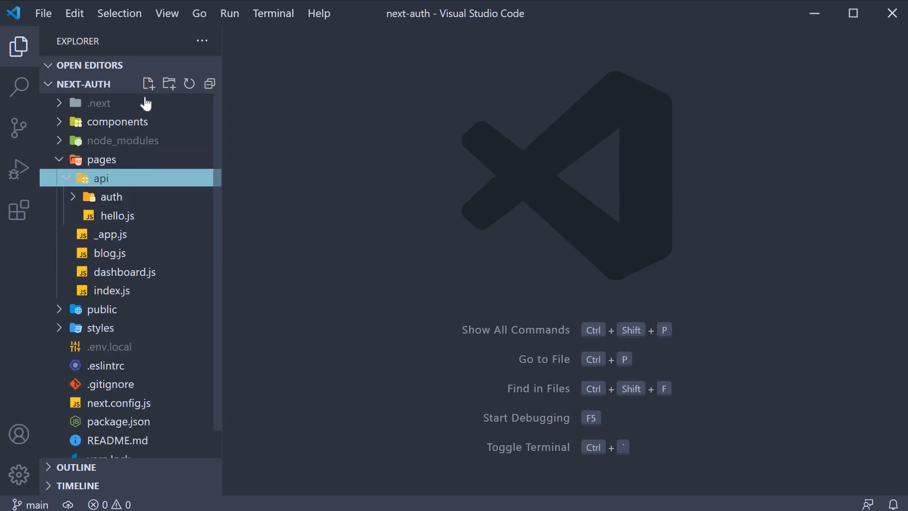
pyautogui.click(149, 83)
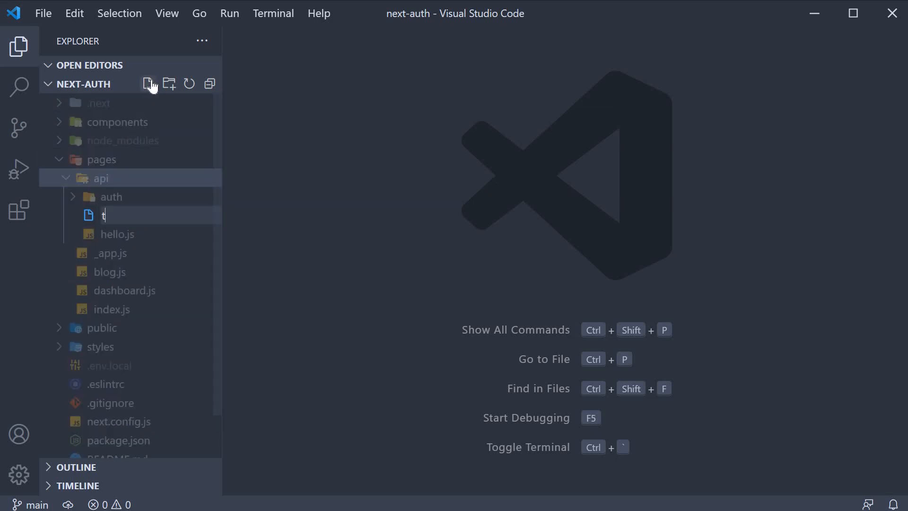
pyautogui.write('est-session')
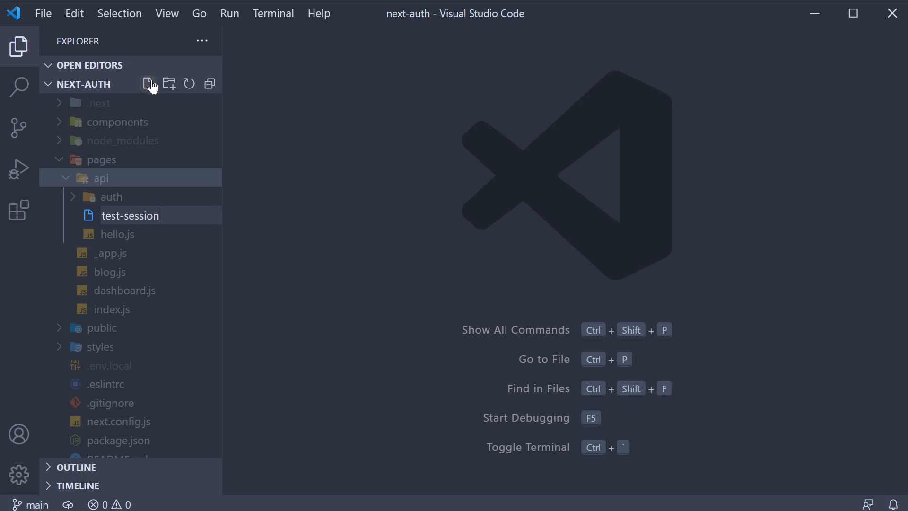
pyautogui.press('Enter')
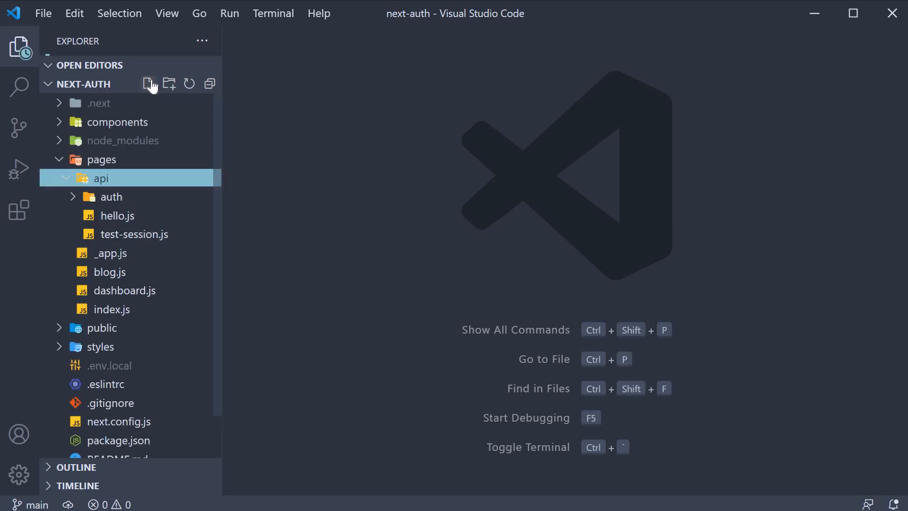
# - Write export default async (req, res) => { } in the newly opened test-session.js
pyautogui.doubleClick(133, 233)
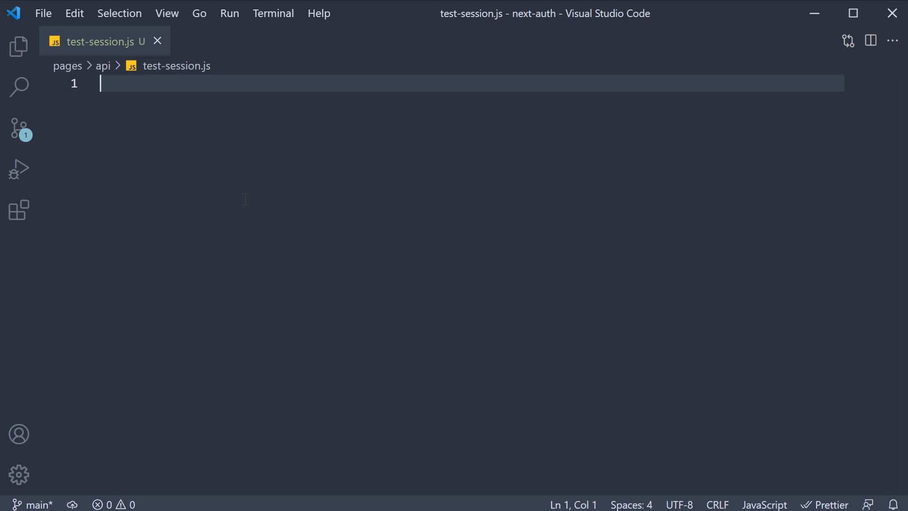
pyautogui.write('export de')
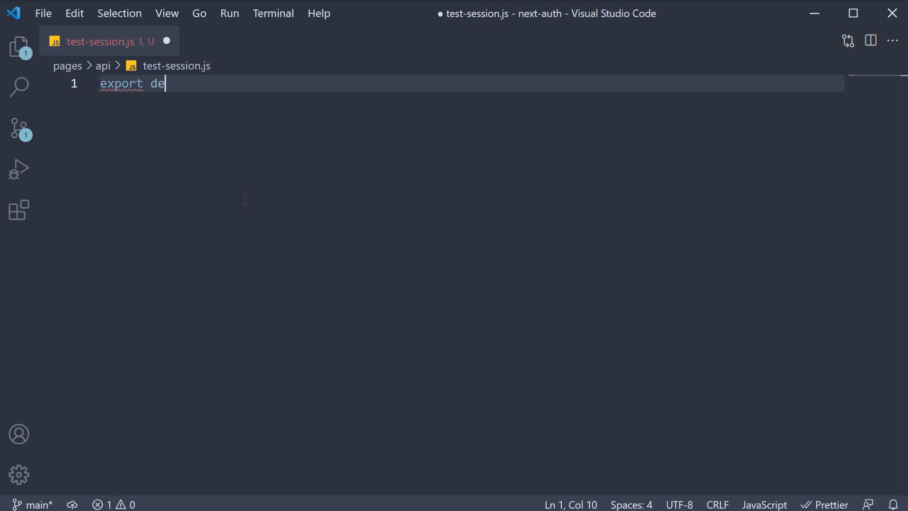
pyautogui.write('fault async')
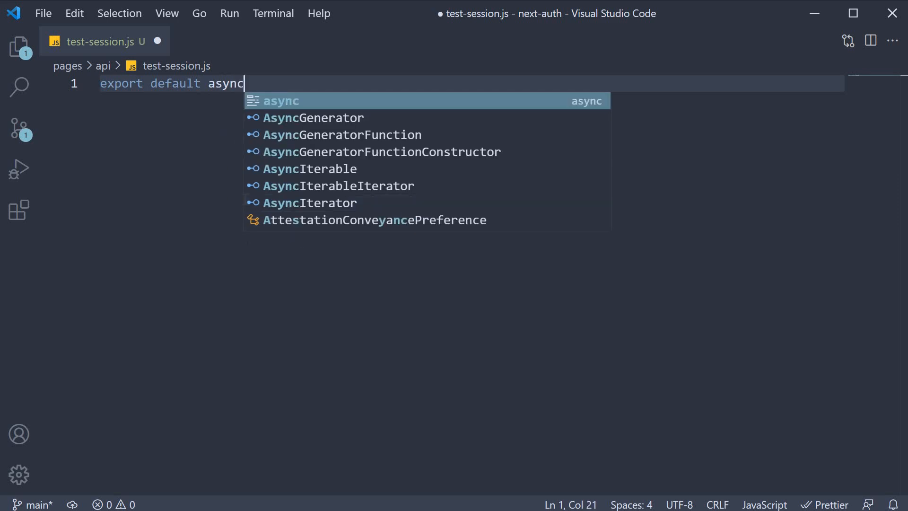
pyautogui.write('(re')
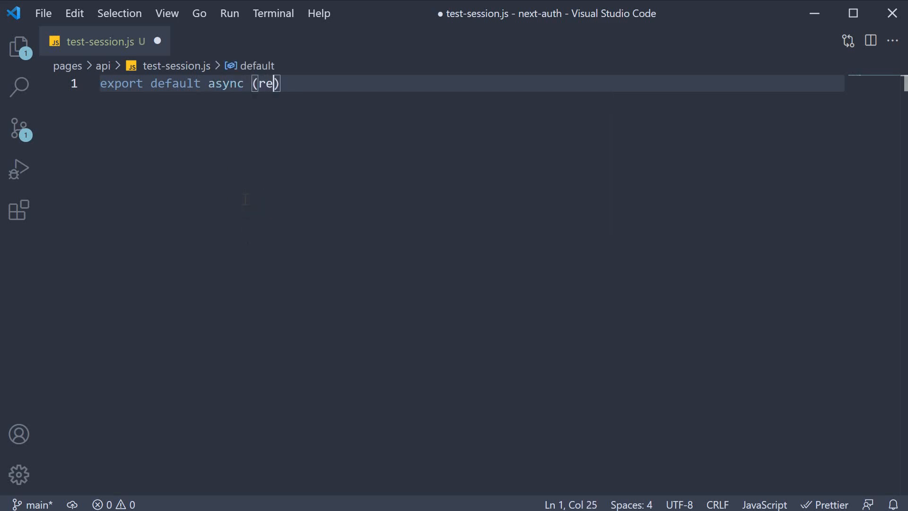
pyautogui.write('q, res')
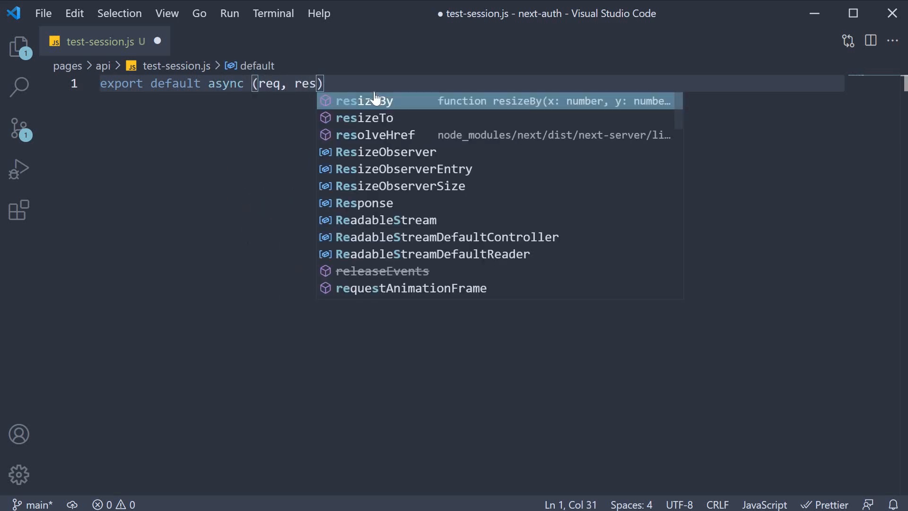
pyautogui.write('=> {')
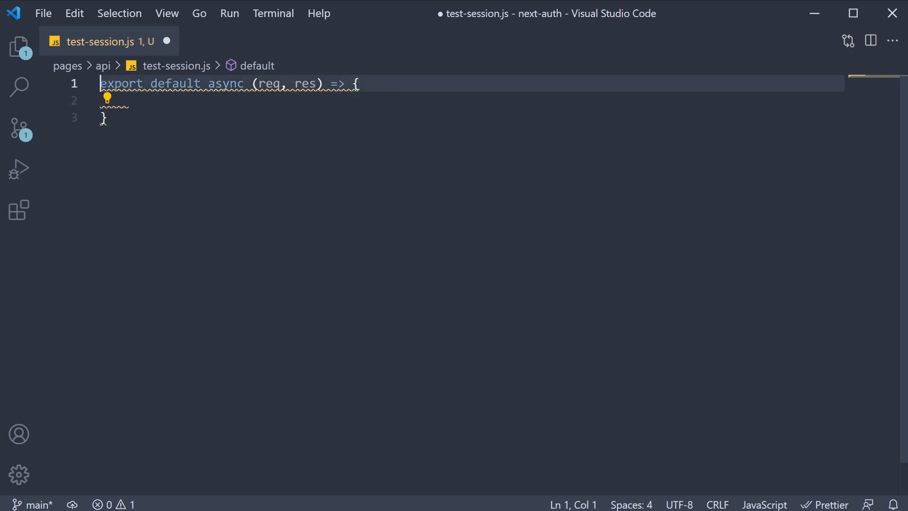
# - Import { getSession } from 'next-auth/client' above the handler
pyautogui.write('import { g')
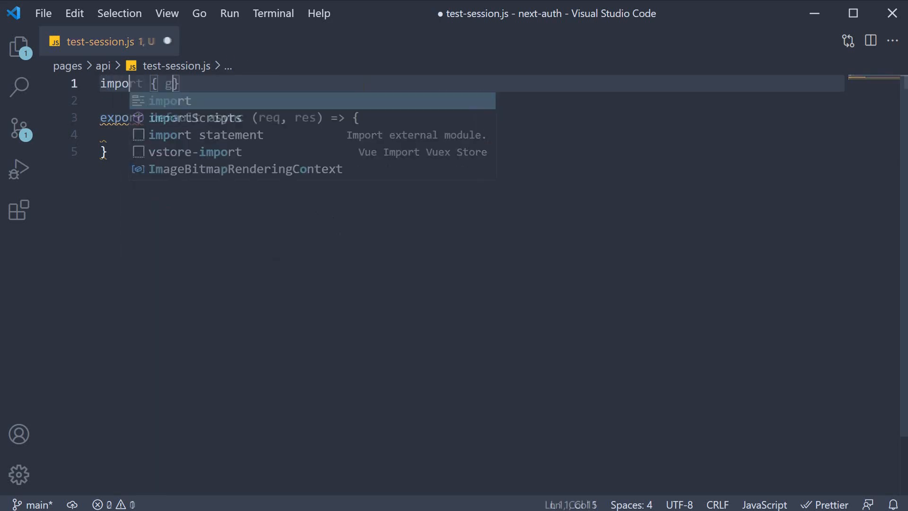
pyautogui.write('etSession } from')
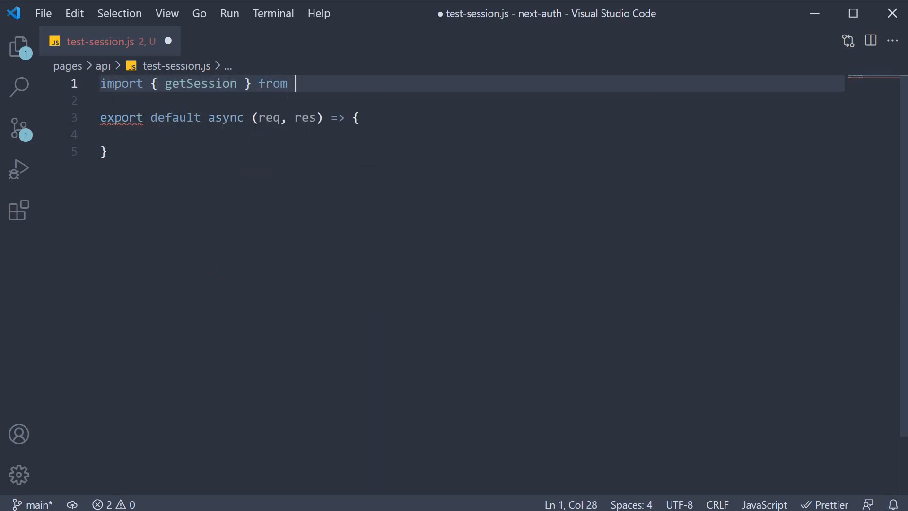
pyautogui.write("'next-auth'")
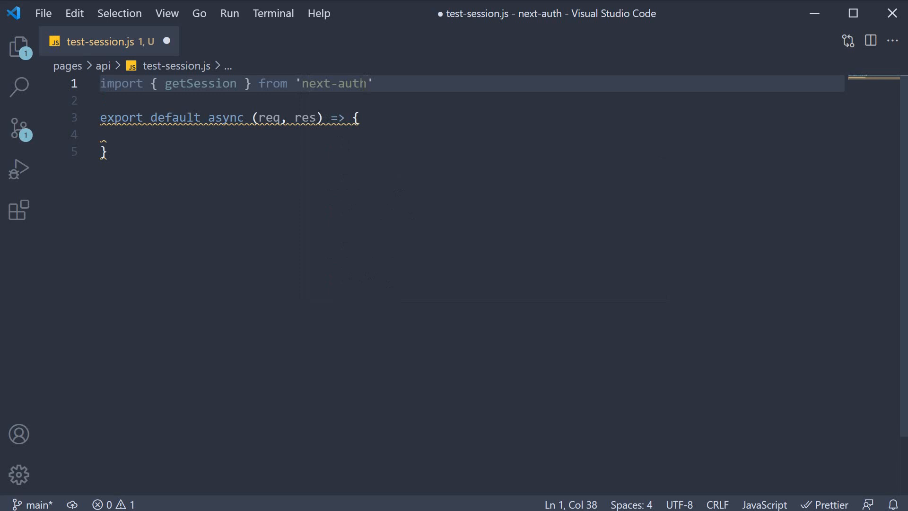
pyautogui.write('/client')
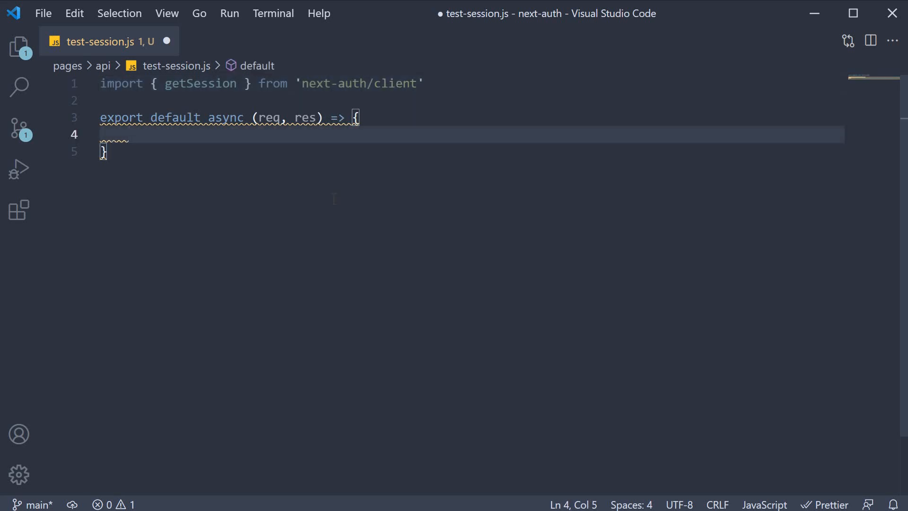
# - Assign const session = await getSession({ req }) inside the handler
pyautogui.write('getSession()')
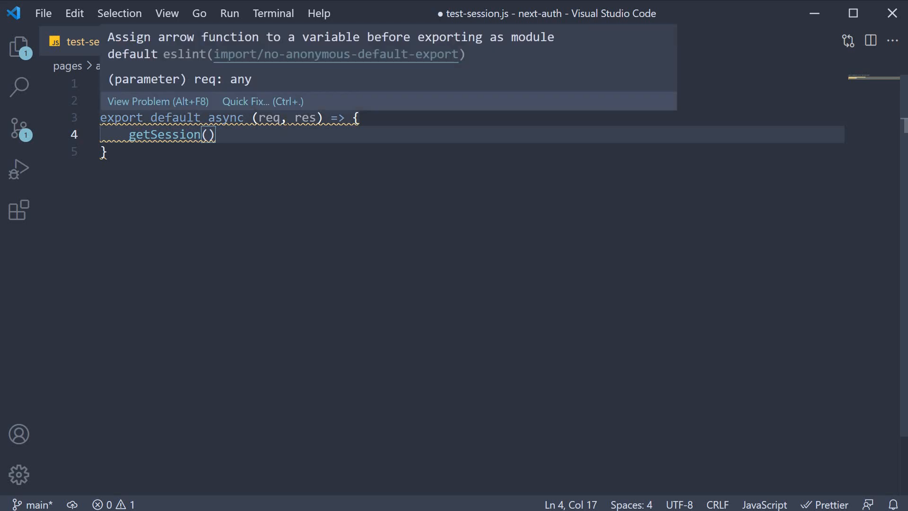
pyautogui.write('{ req')
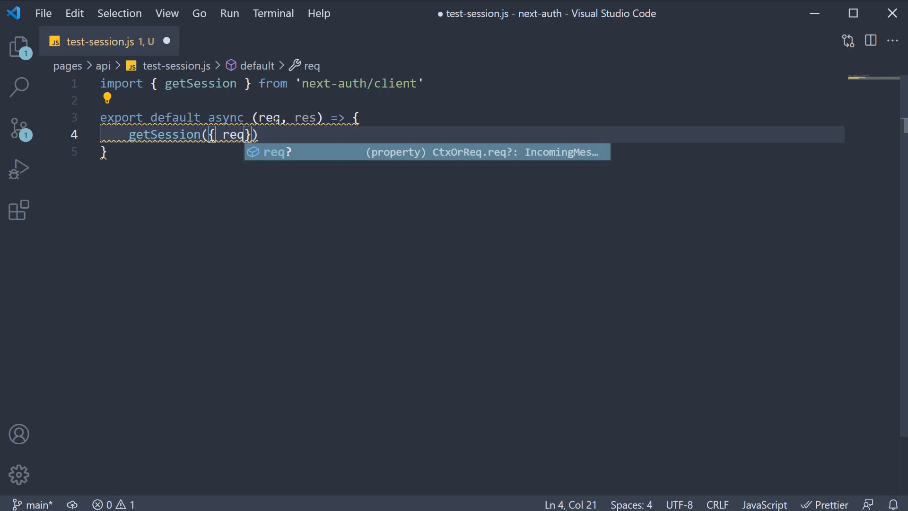
pyautogui.write(': re')
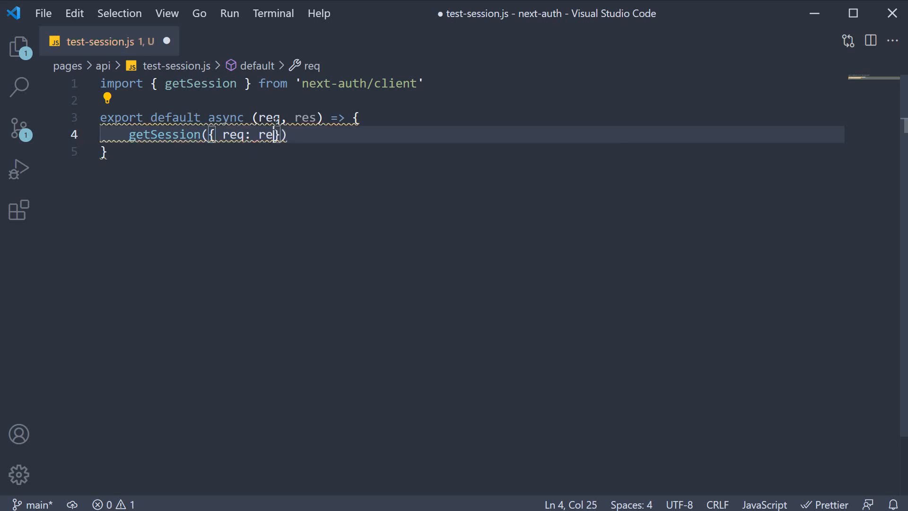
pyautogui.write('q')
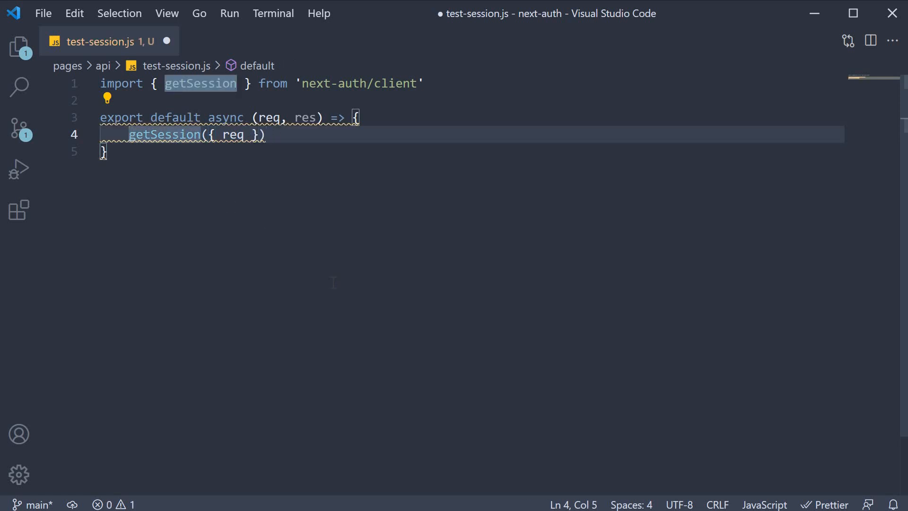
pyautogui.write('await')
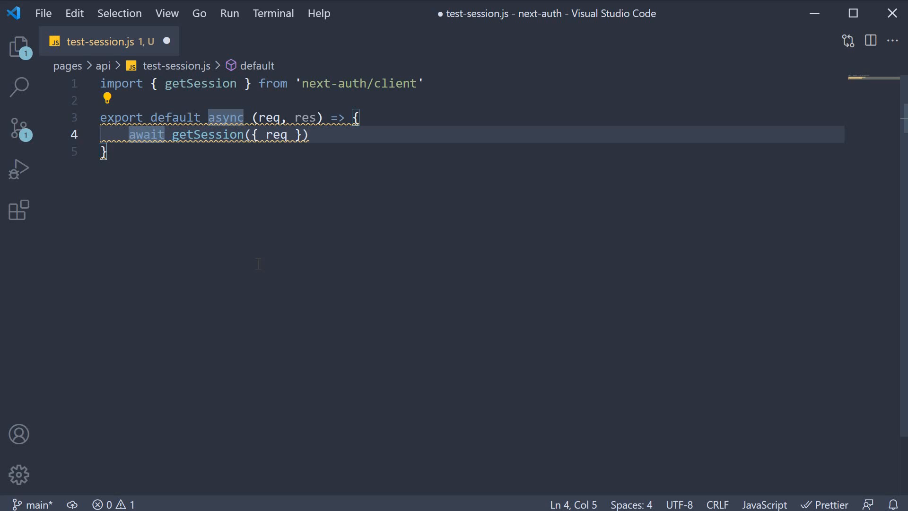
pyautogui.write('const session =')
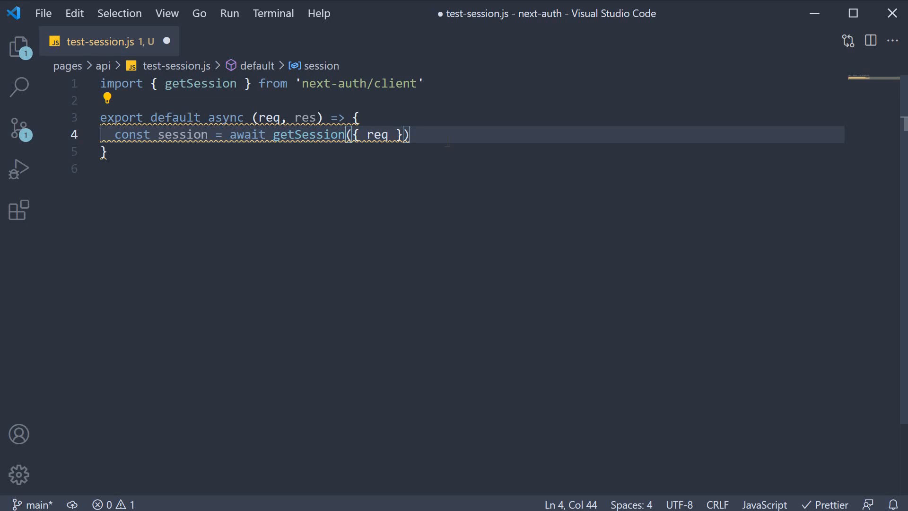
# - Return res.status(401).json with error 'Unauthenticated user' when there is no session
pyautogui.press('Enter')
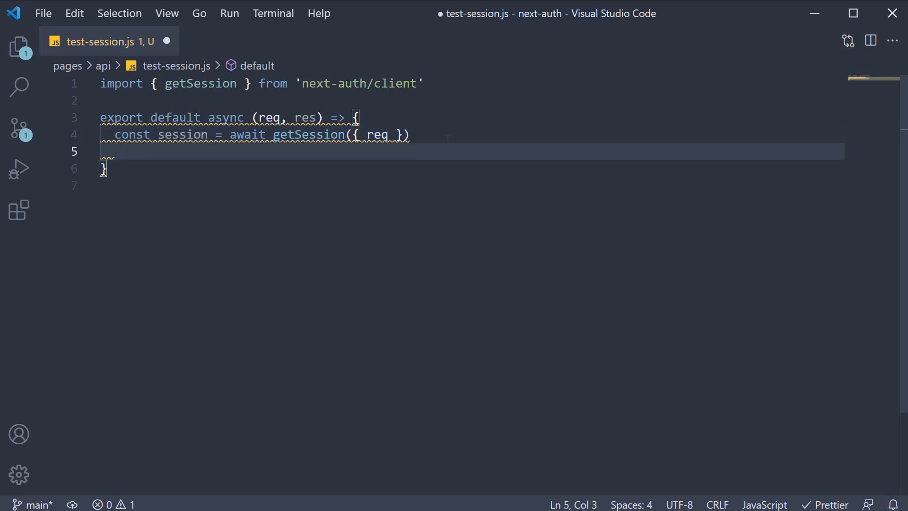
pyautogui.write('if(!s)')
pyautogui.write('res')
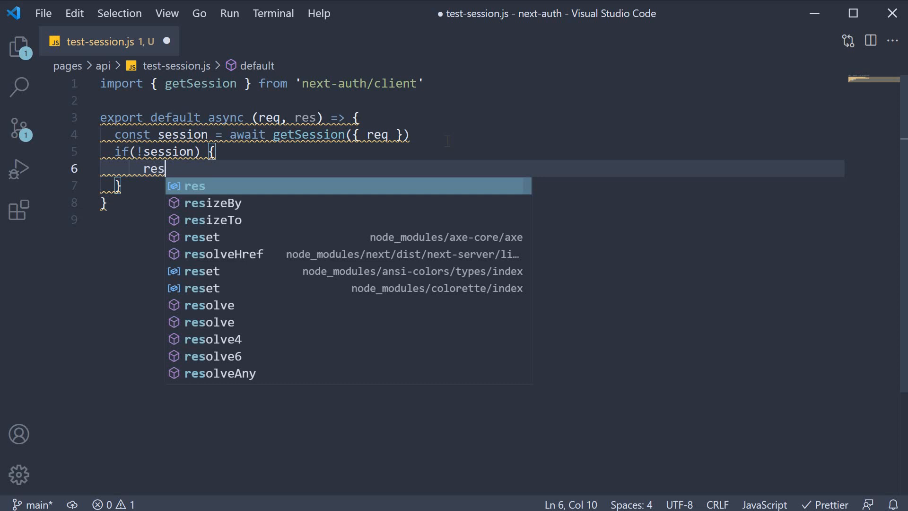
pyautogui.write('.status')
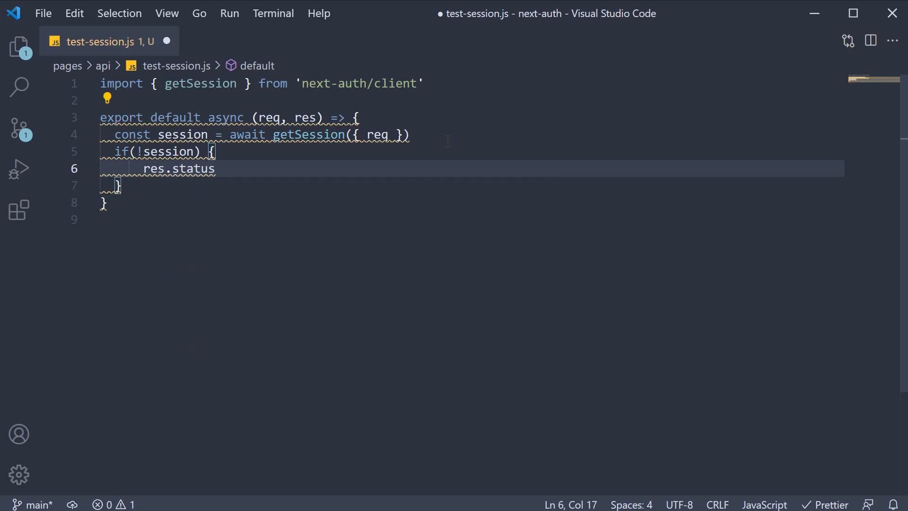
pyautogui.write("(401).json({error: 'Un")
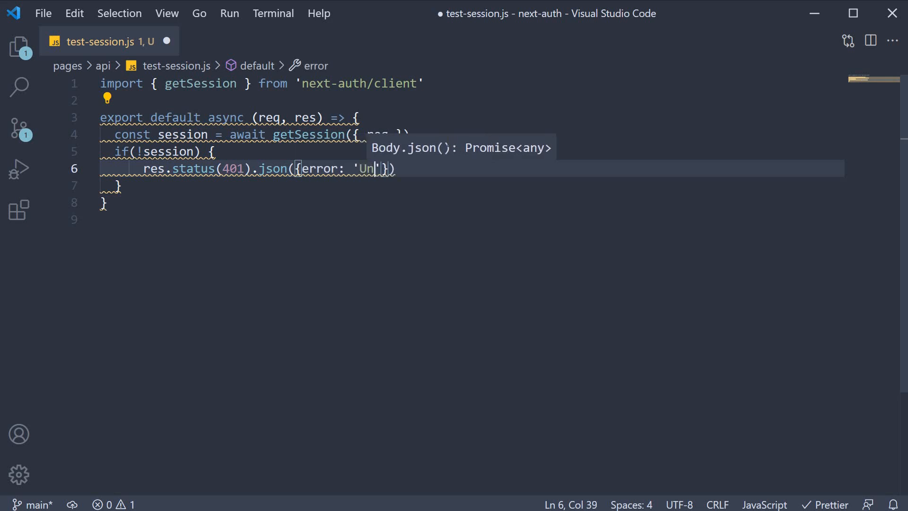
pyautogui.write('authenticated user')
pyautogui.click(471, 186)
pyautogui.write(' else {')
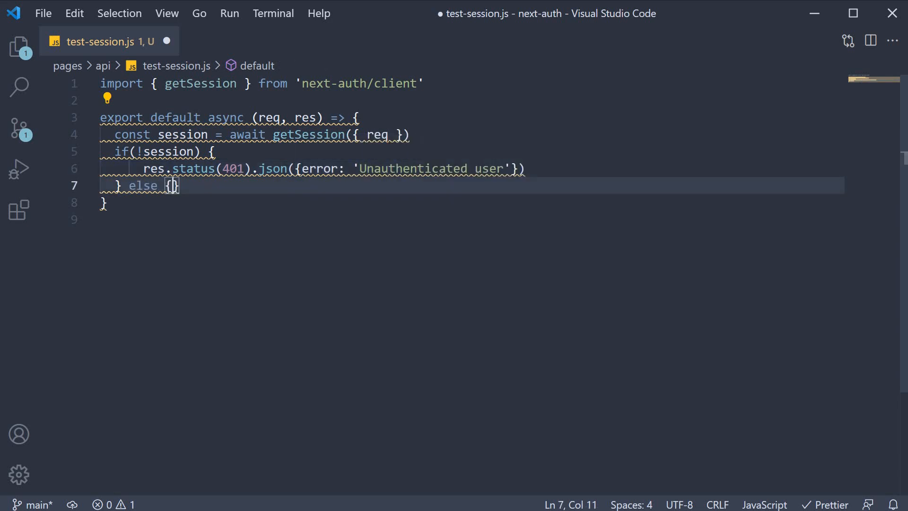
# - Otherwise return res.status(200).json with message 'Success' and the session, then save
pyautogui.press('Enter')
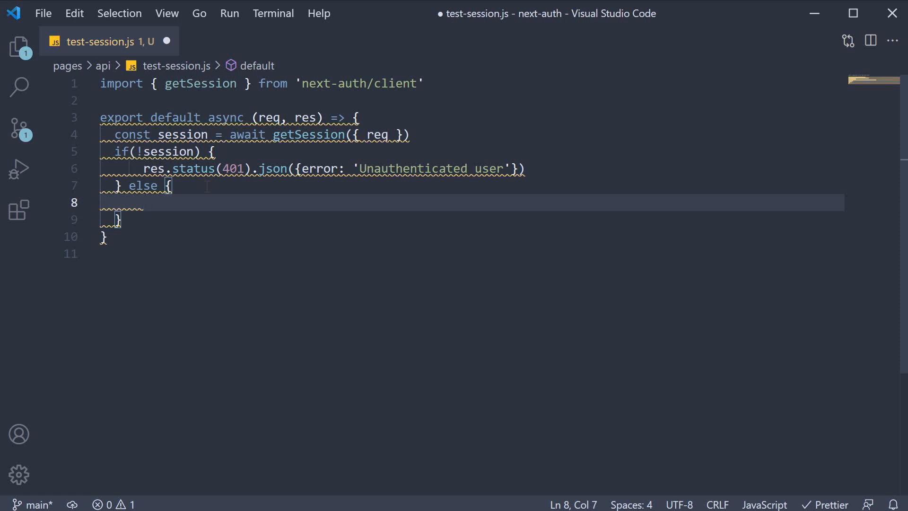
pyautogui.write('res.status')
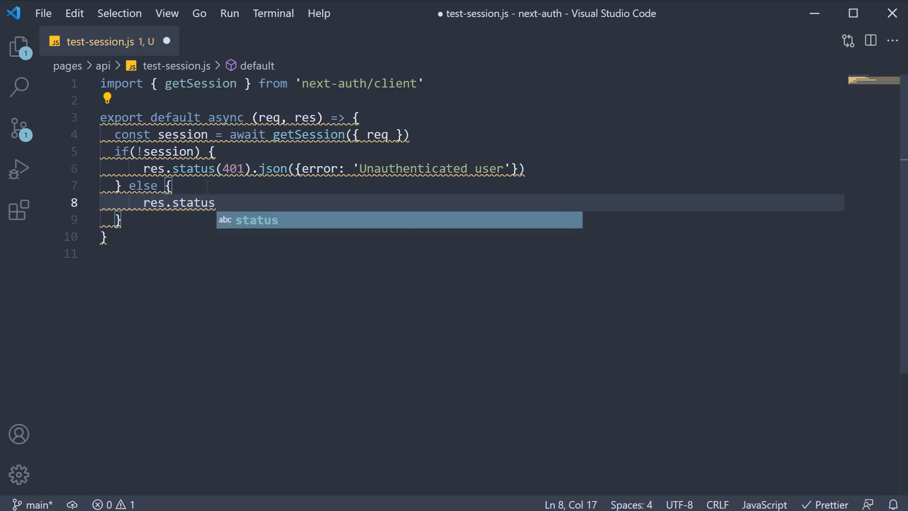
pyautogui.write('(200')
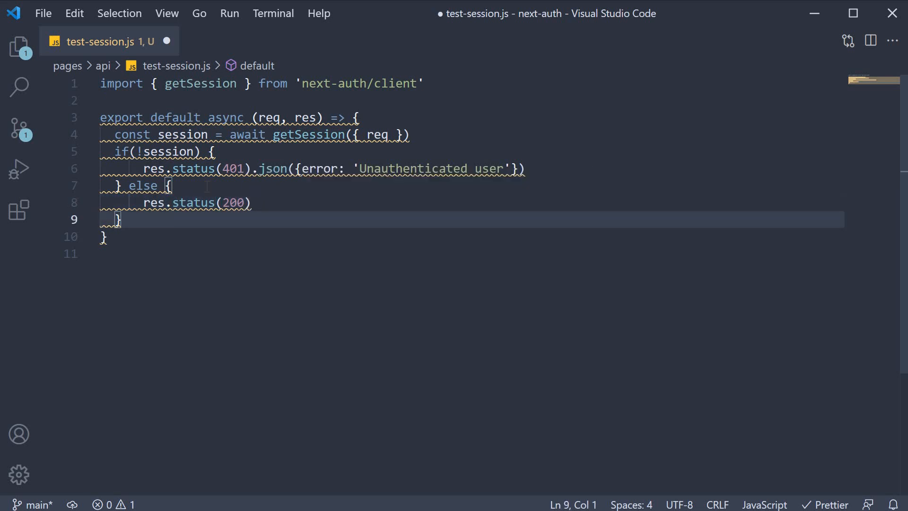
pyautogui.write('.json')
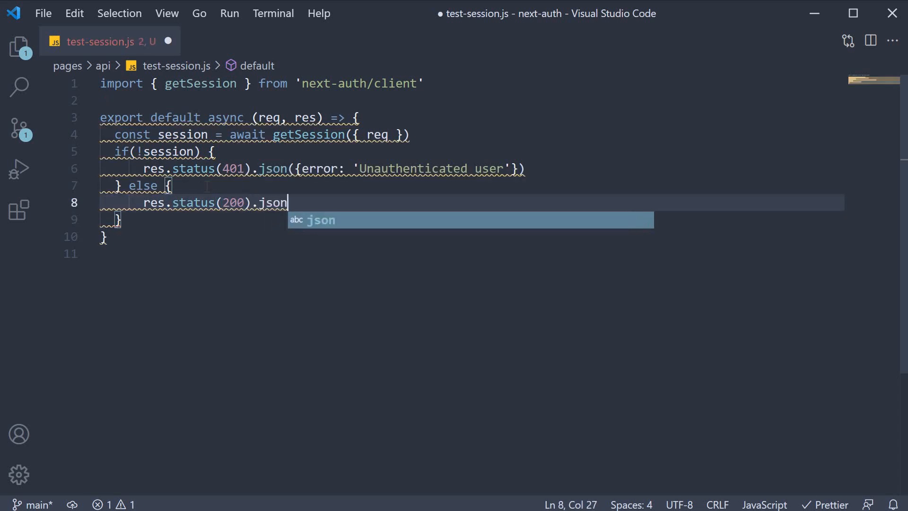
pyautogui.write('({mess')
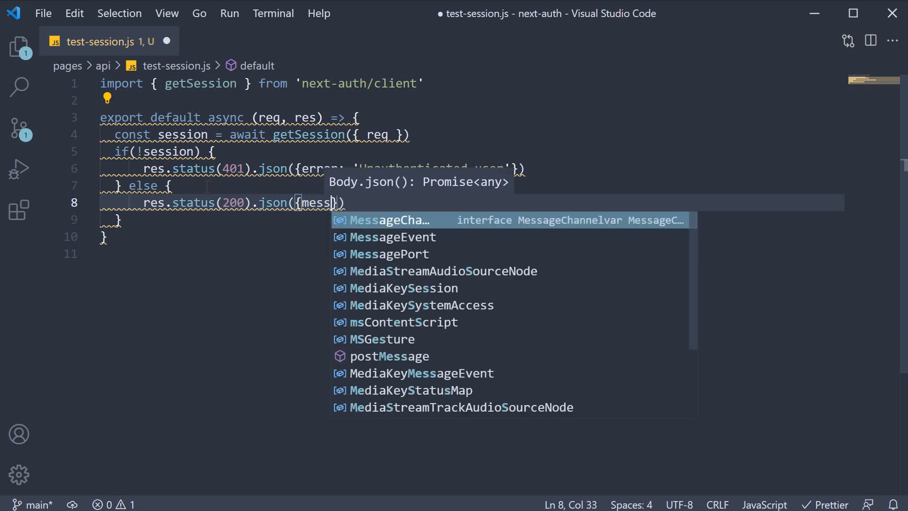
pyautogui.write("age: 'Success', session")
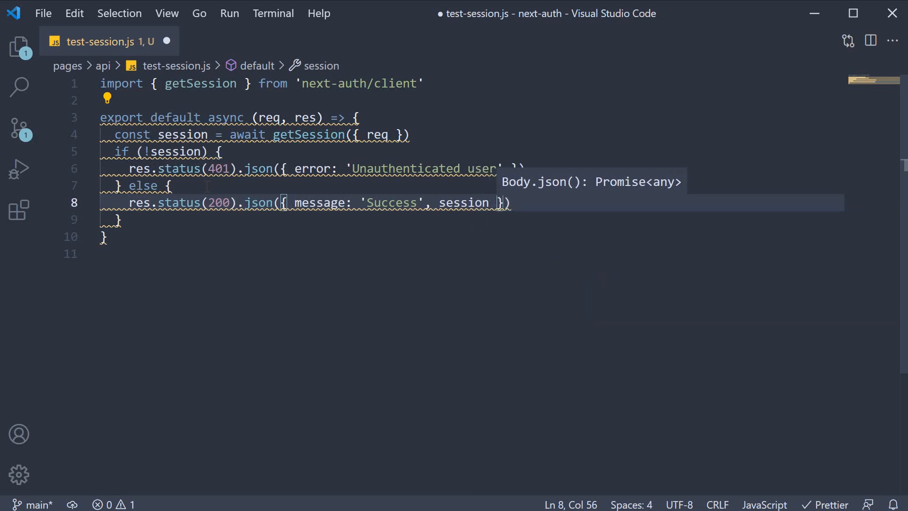
pyautogui.press('ctrl+s')
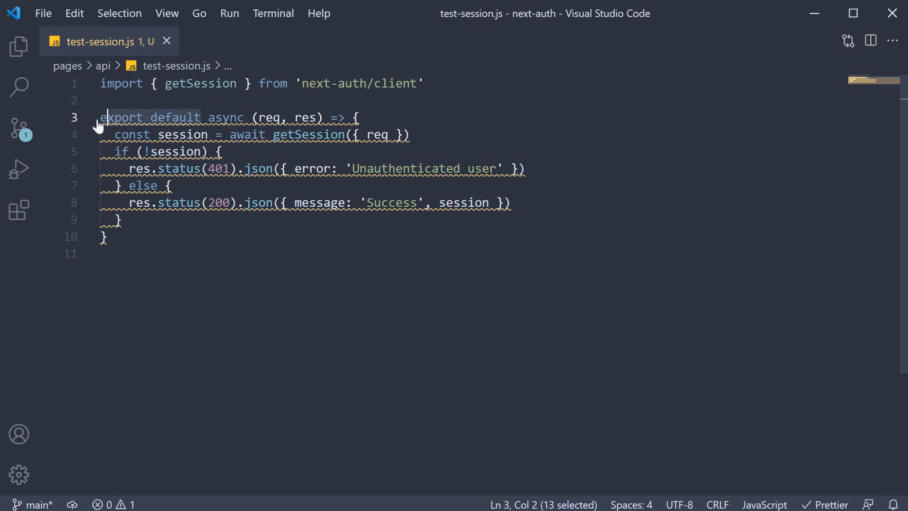
# - Rename the export to const handler and add export default handler at the bottom
pyautogui.write('const')
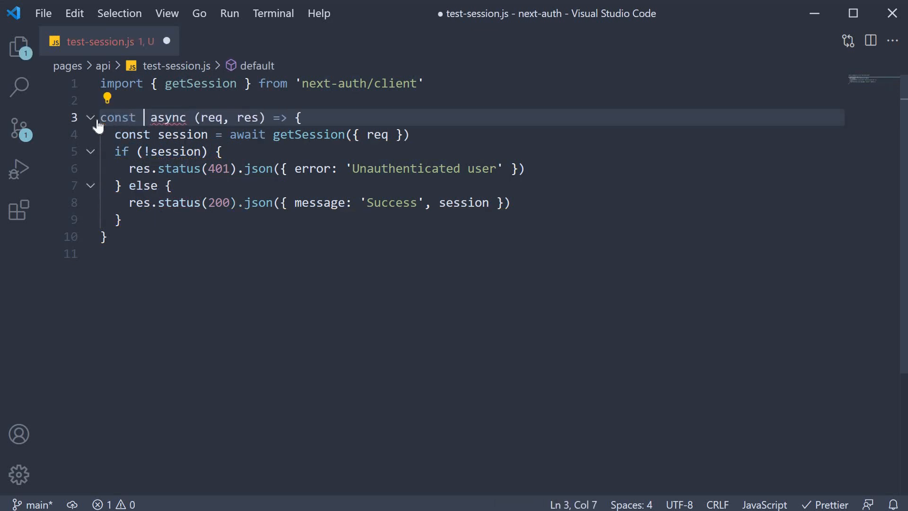
pyautogui.write('handler =')
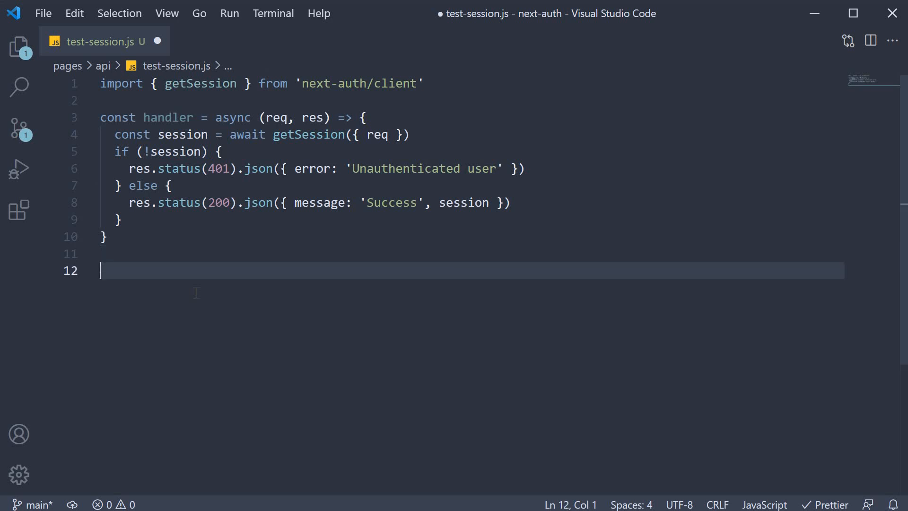
pyautogui.write('export d')
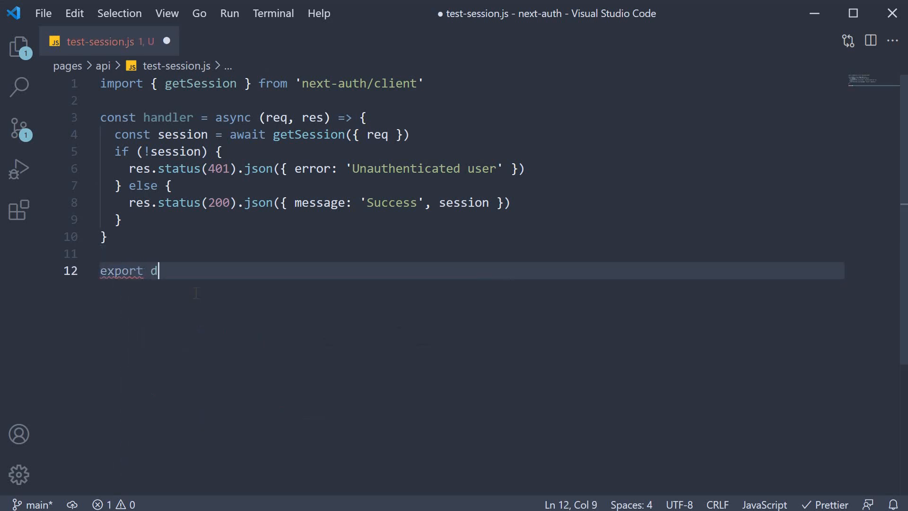
pyautogui.write('efault handler')
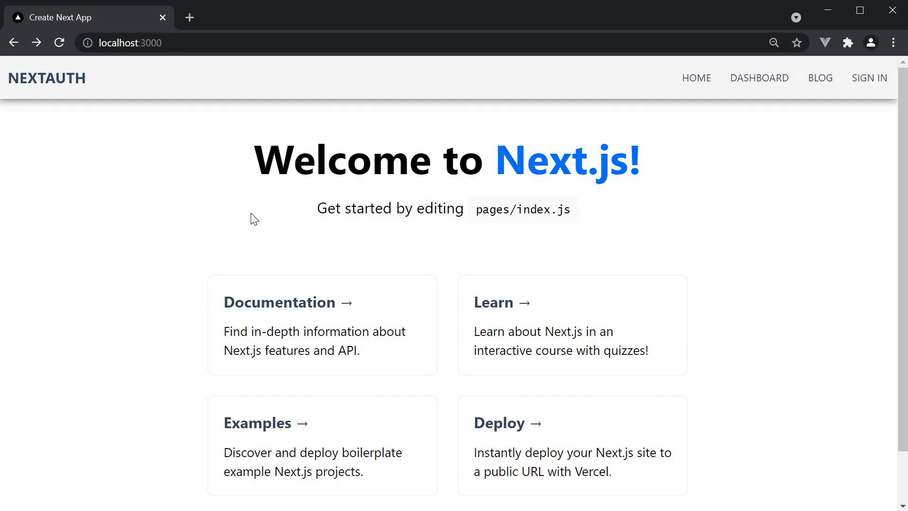
pyautogui.moveTo(254, 212)
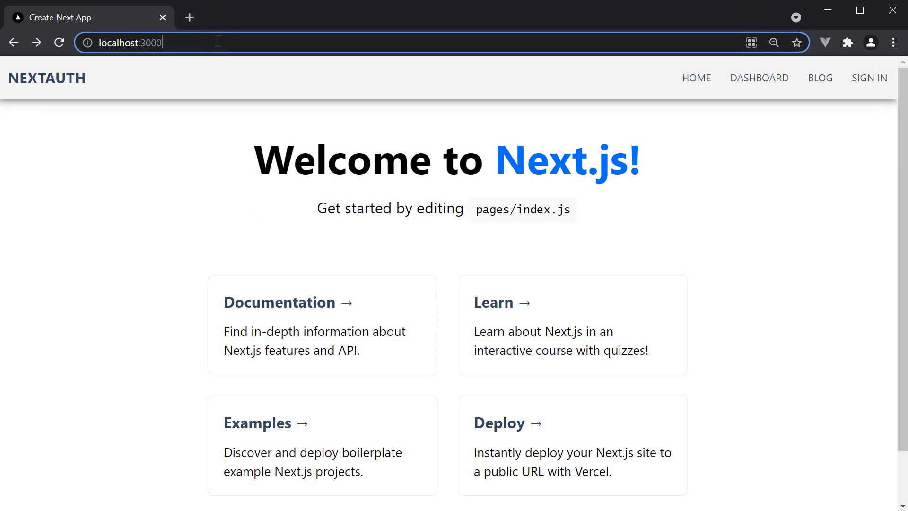
# - Visit localhost:3000/api/test-session signed out and see the 401 Unauthenticated user error
pyautogui.write('/')
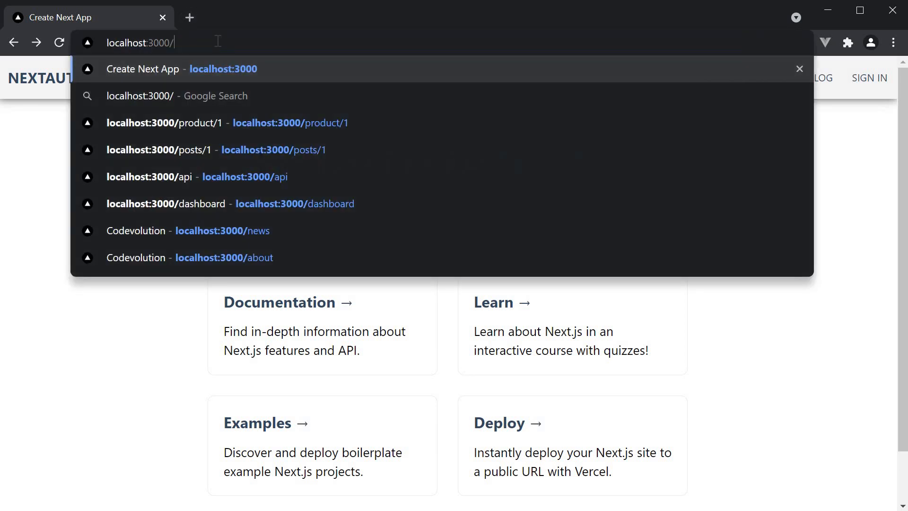
pyautogui.write('api/test-session')
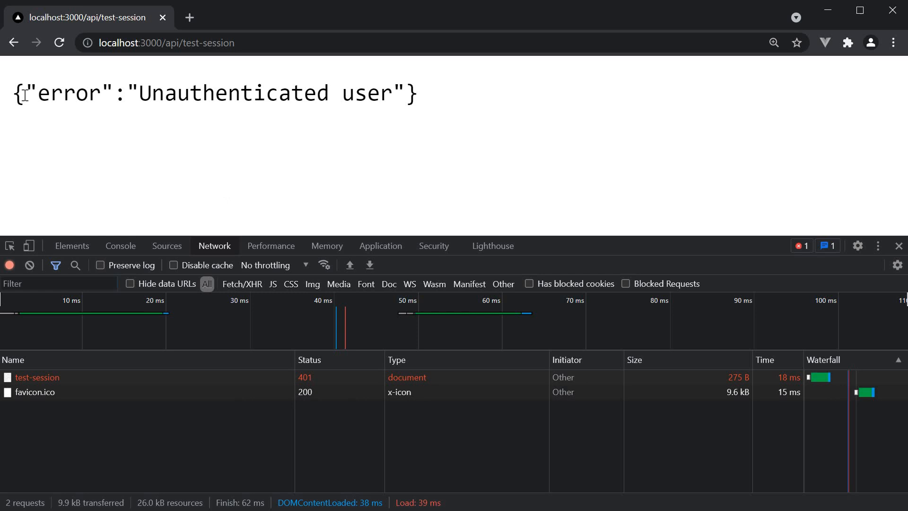
pyautogui.moveTo(345, 366)
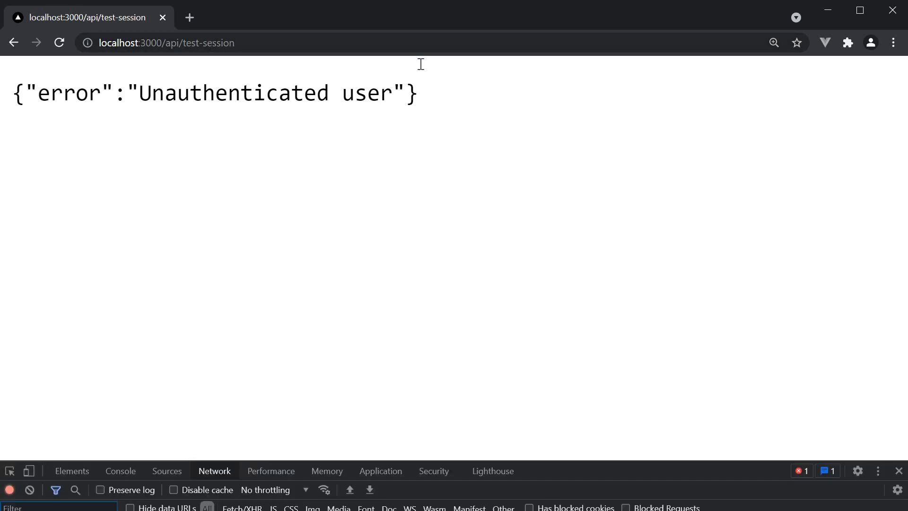
# - Return to the home page and sign in before revisiting the test-session route
pyautogui.click(14, 43)
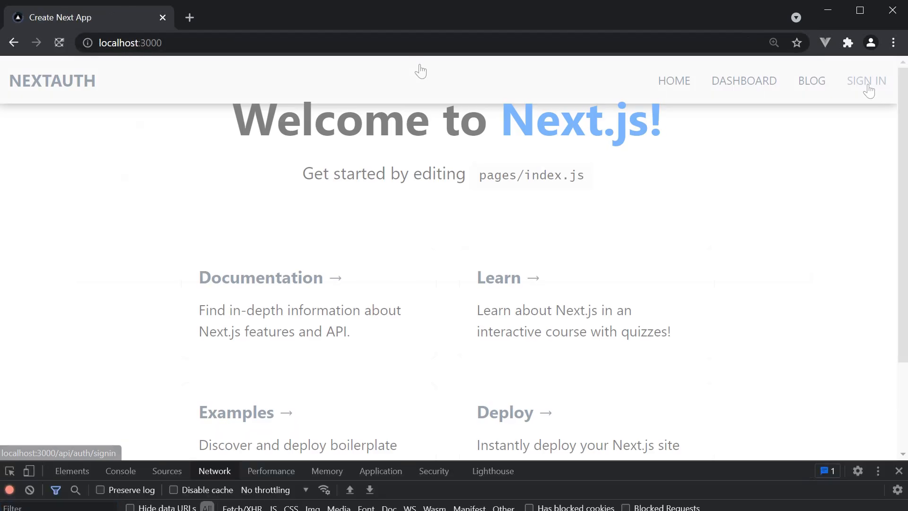
pyautogui.click(865, 80)
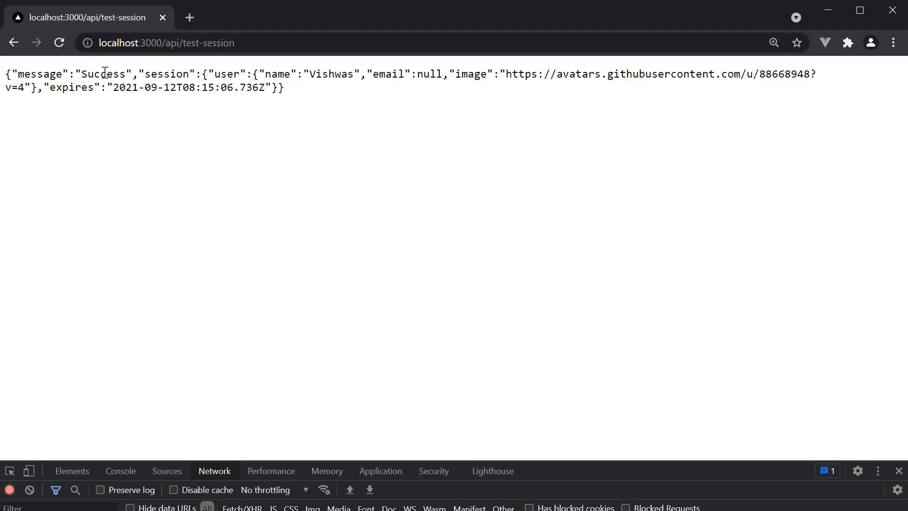
pyautogui.moveTo(365, 185)
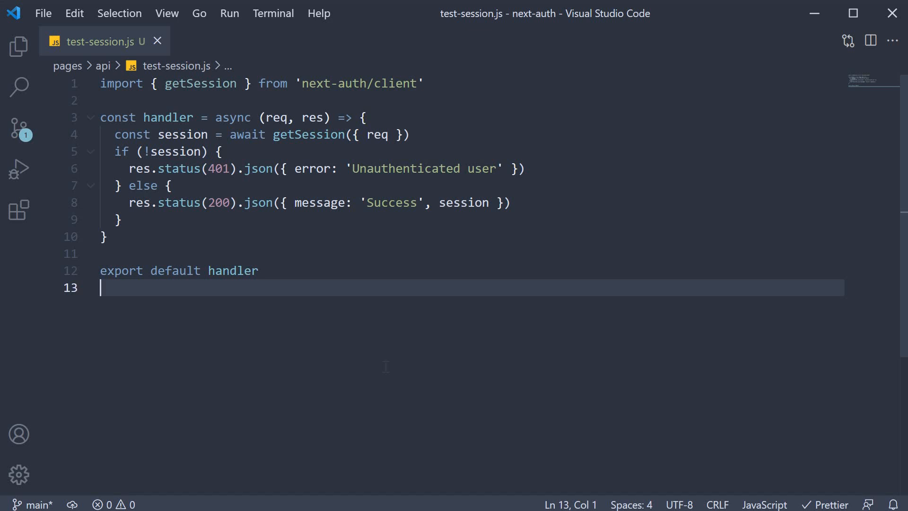
pyautogui.doubleClick(175, 151)
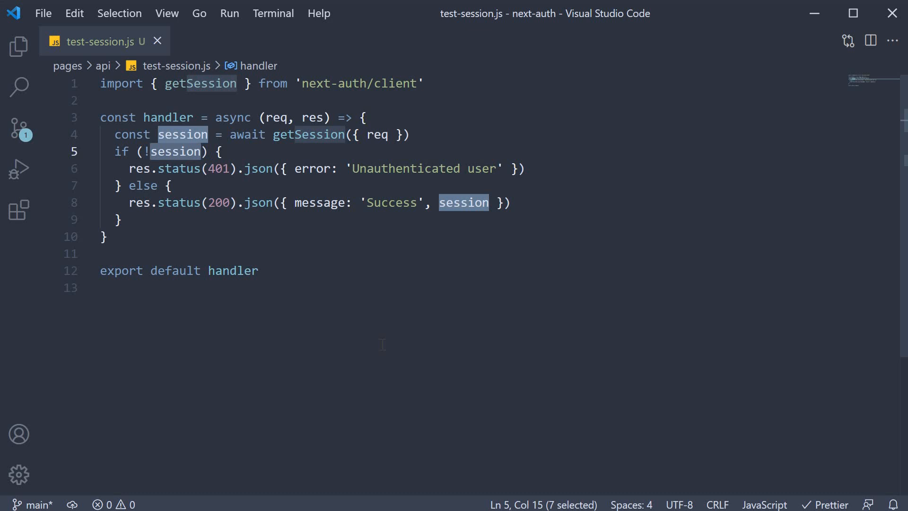
pyautogui.doubleClick(200, 84)
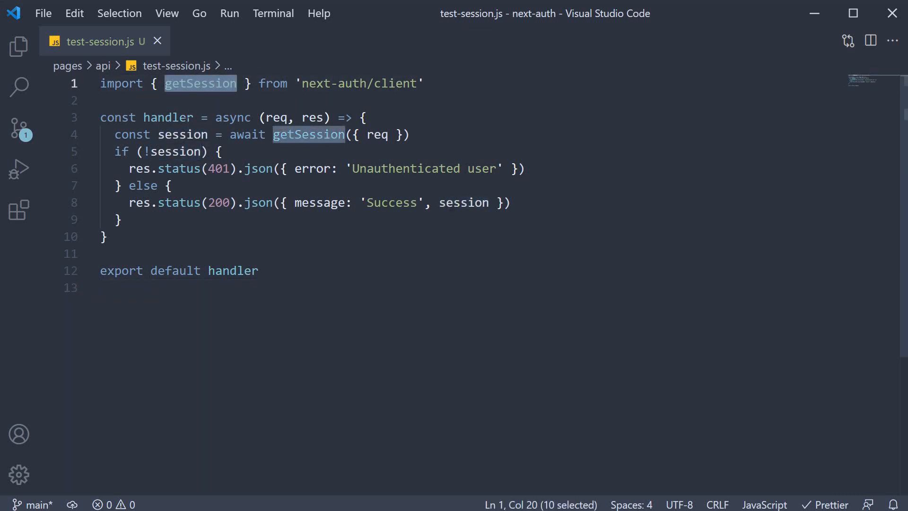
pyautogui.doubleClick(182, 134)
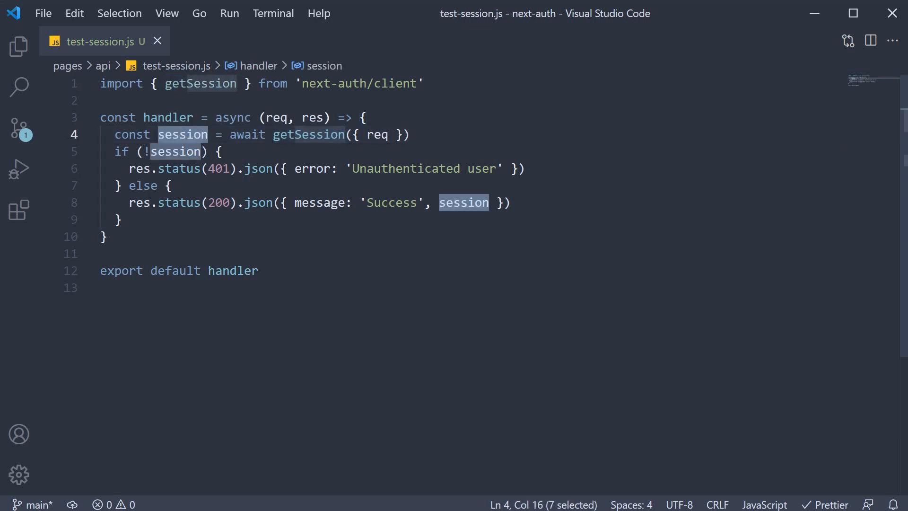